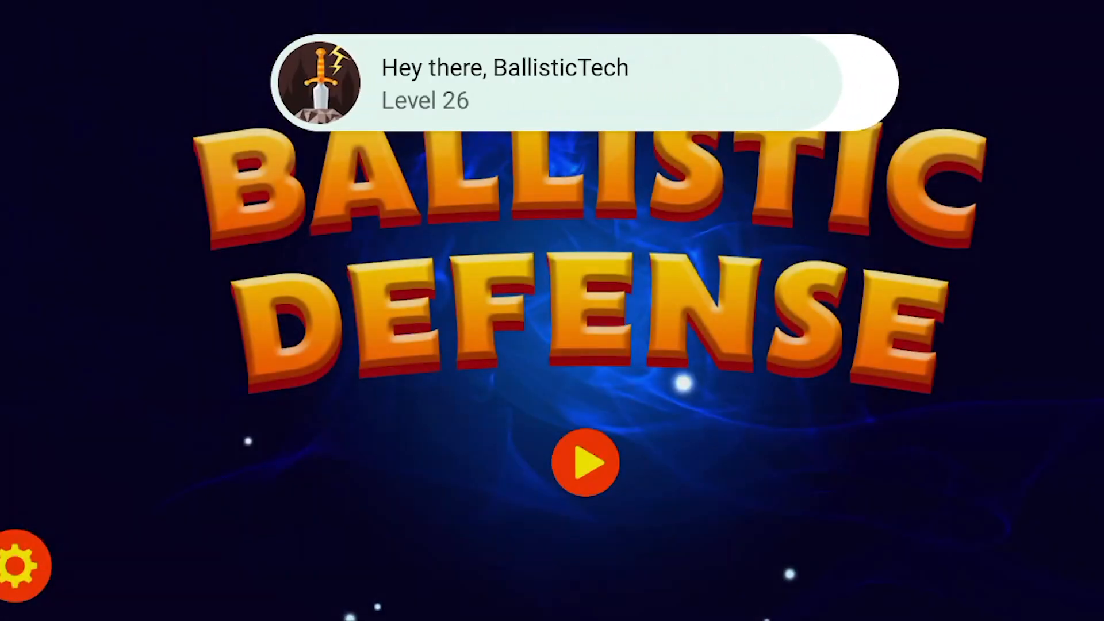
Continue from the Ballistic Defense title screen to its Play Console Advanced settings
click(585, 463)
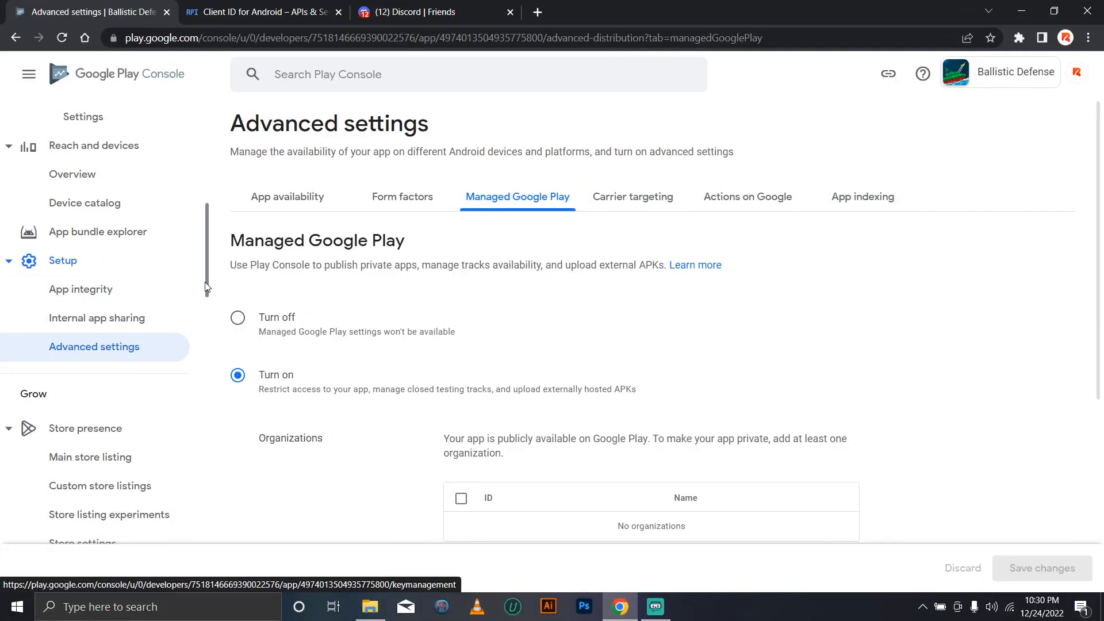
mouse_move(81, 289)
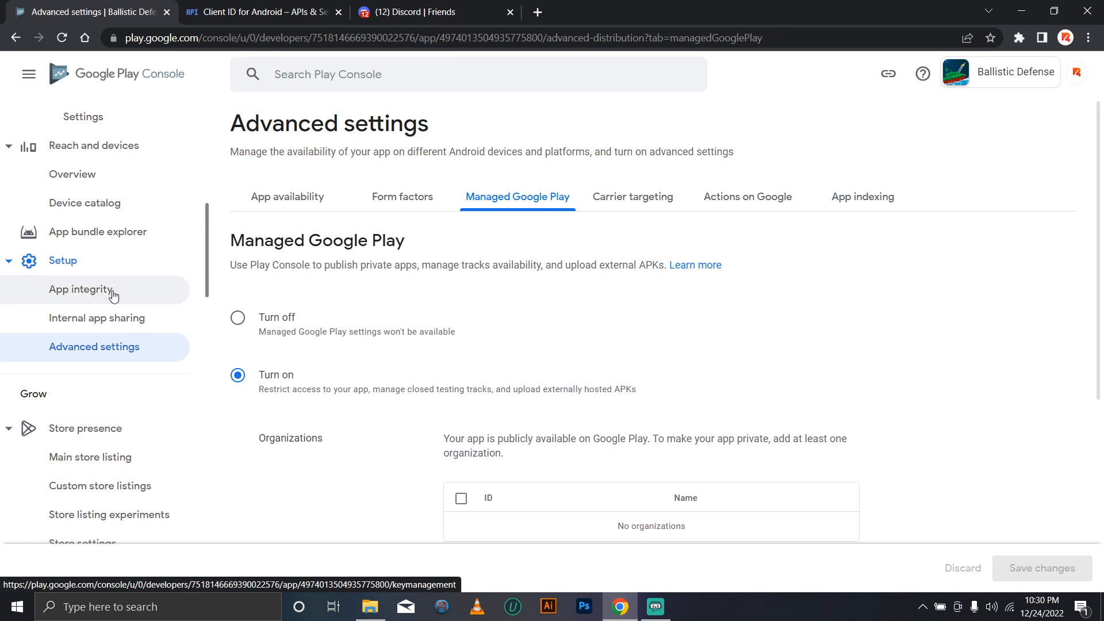
Show the App integrity page's App signing tab with the key certificate fingerprints
click(80, 289)
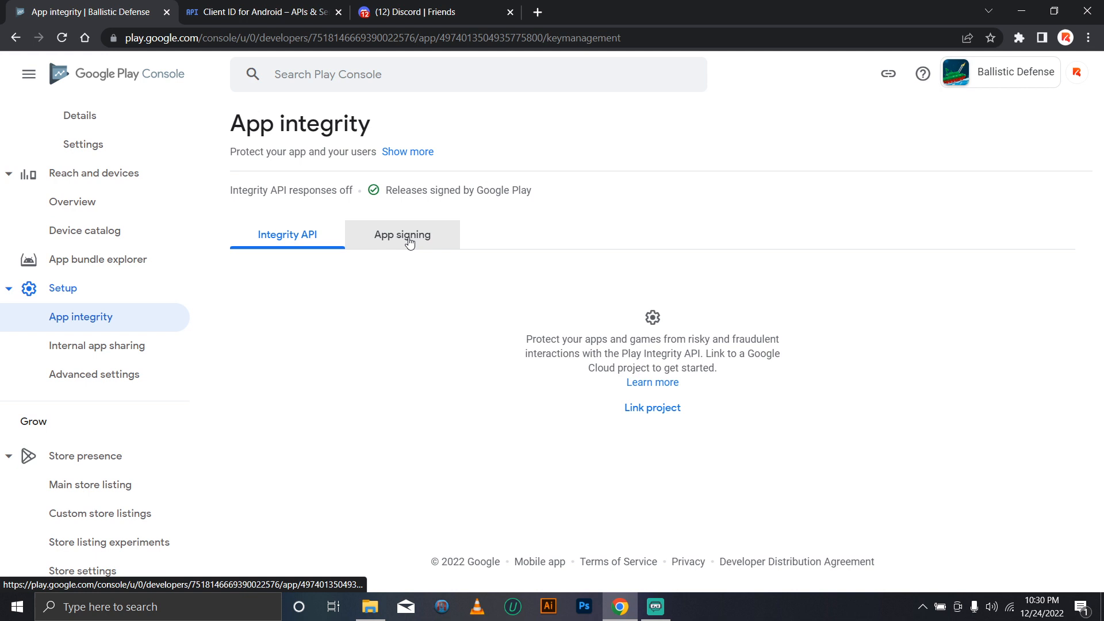
click(402, 234)
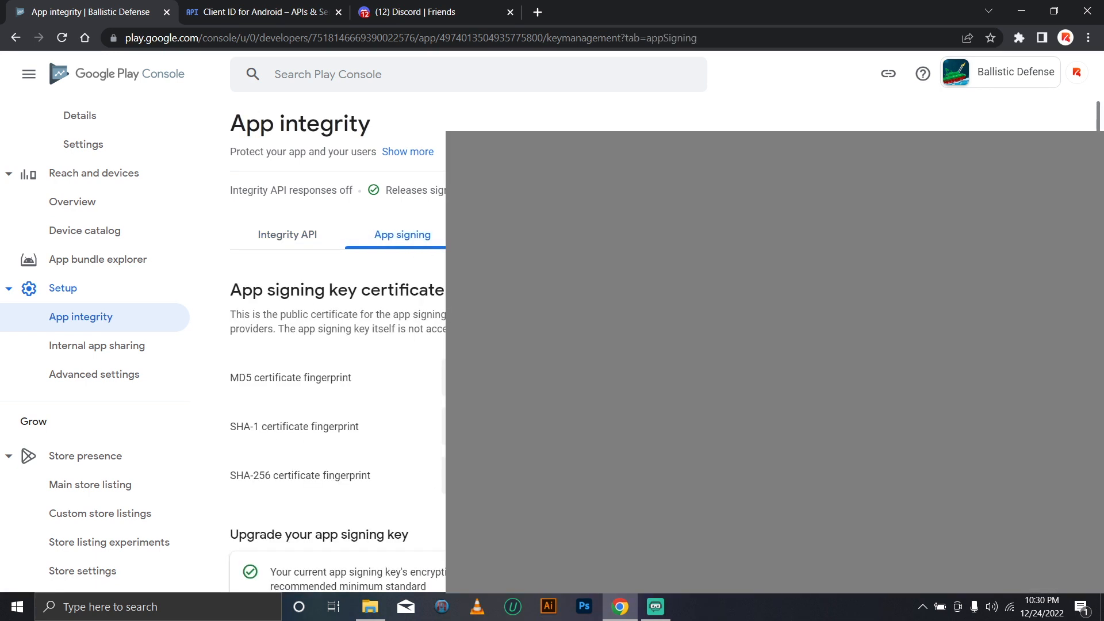
mouse_move(294, 443)
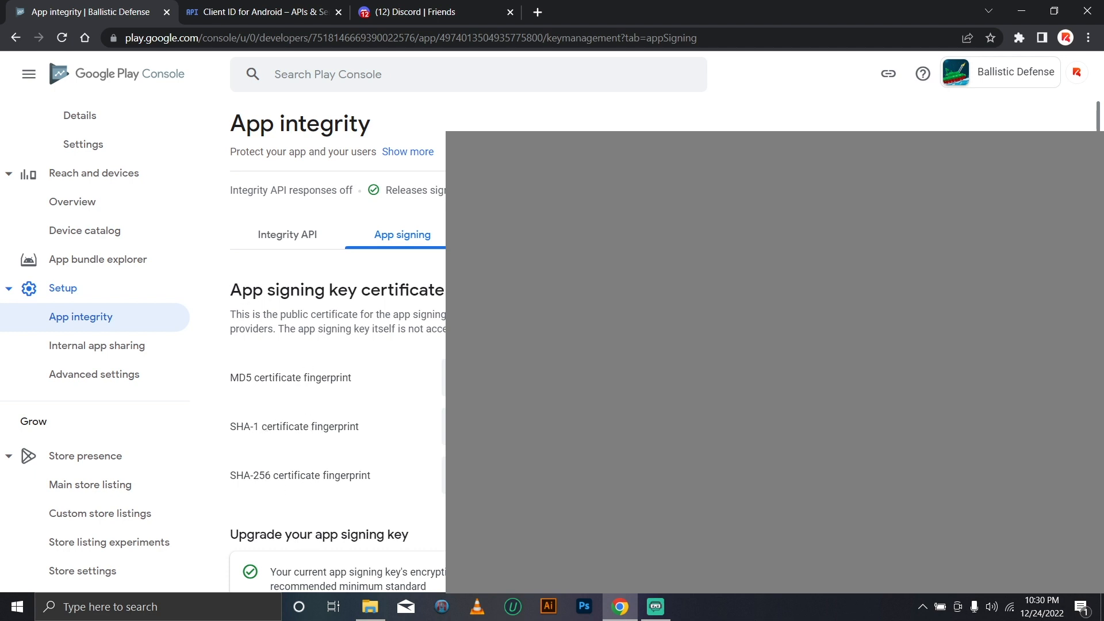
Review the signing and upload key certificates, then go to the Play Games Services configuration
scroll(down, 3)
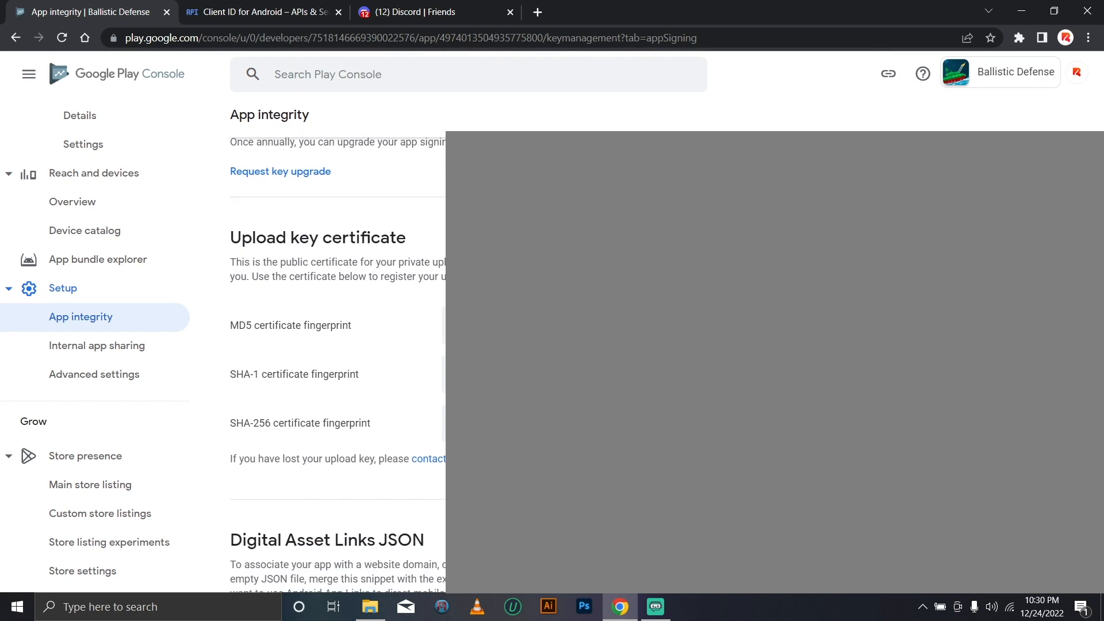
mouse_move(286, 324)
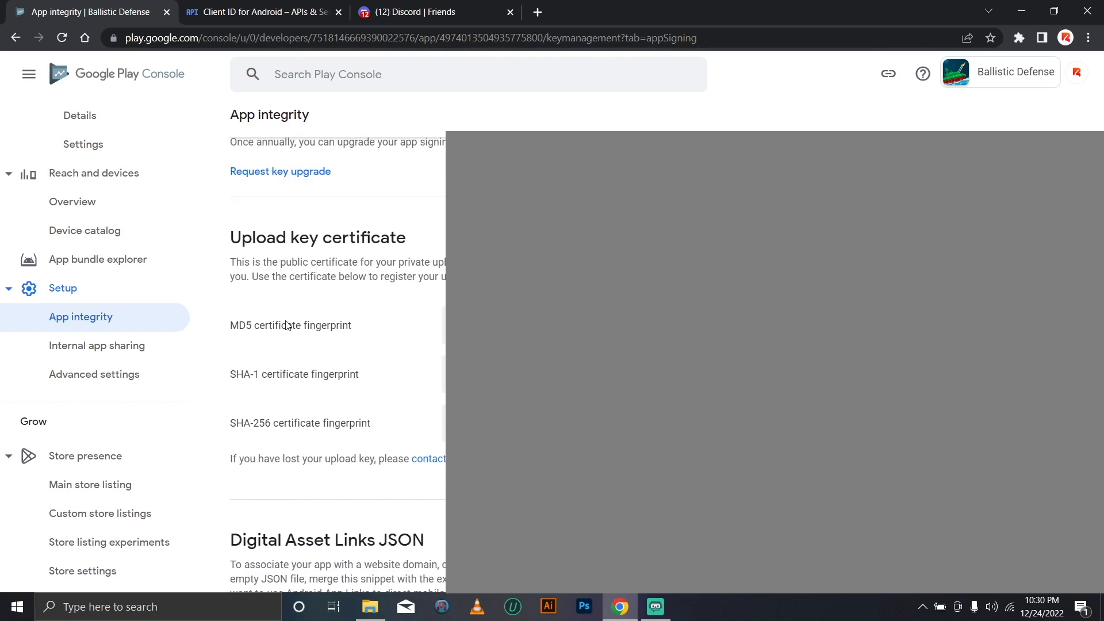
click(402, 186)
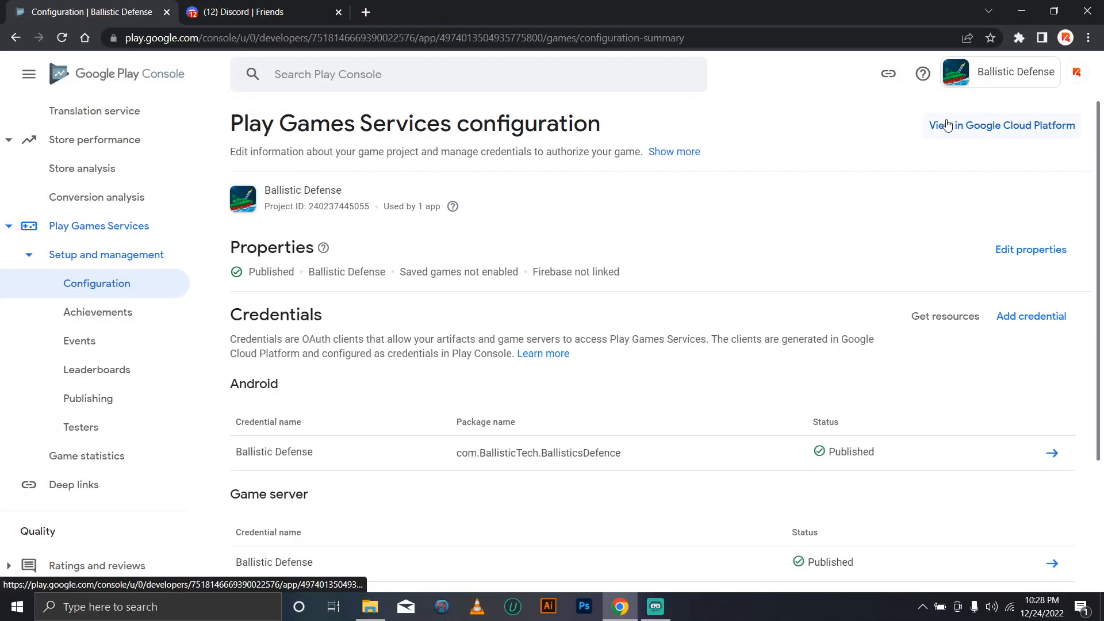
In Google Cloud Credentials, show the Android client 1 OAuth details with package name and SHA-1 field
click(1001, 126)
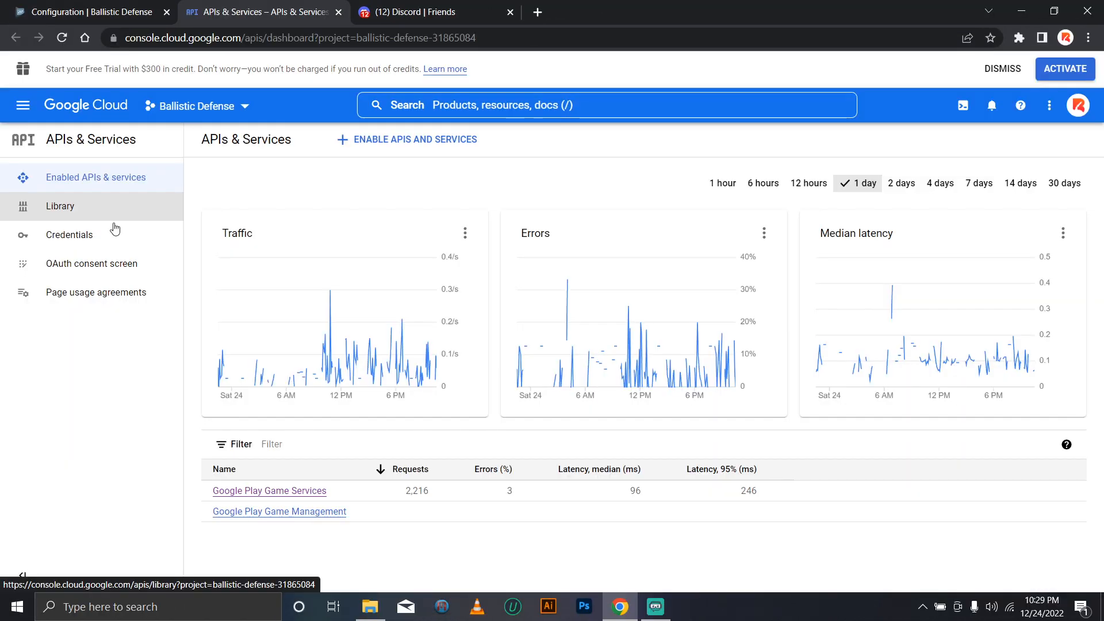
click(69, 235)
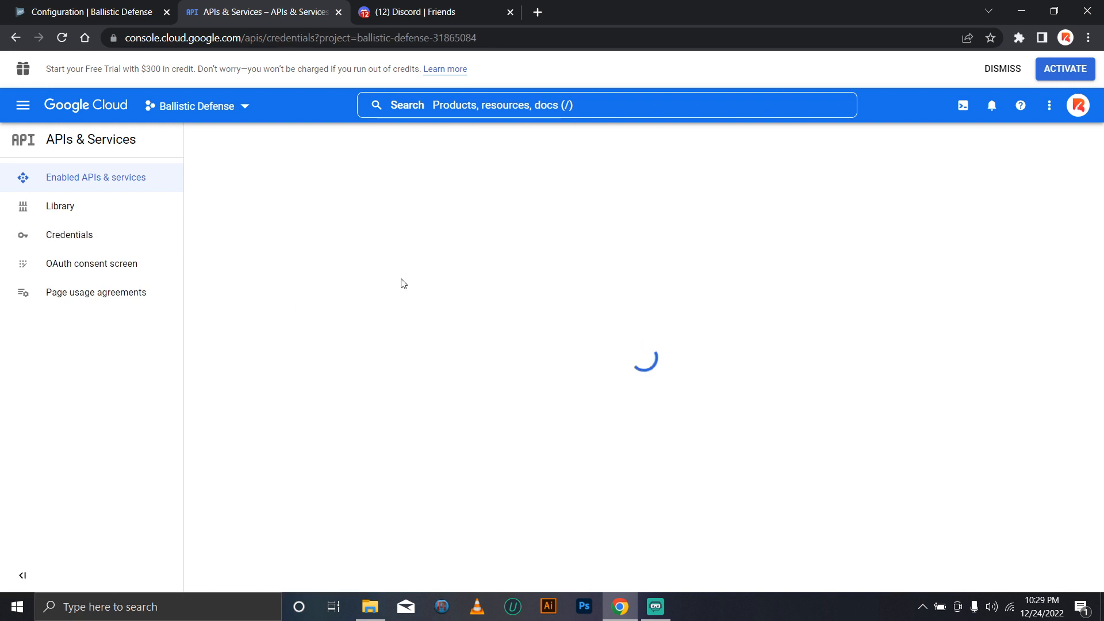
click(69, 234)
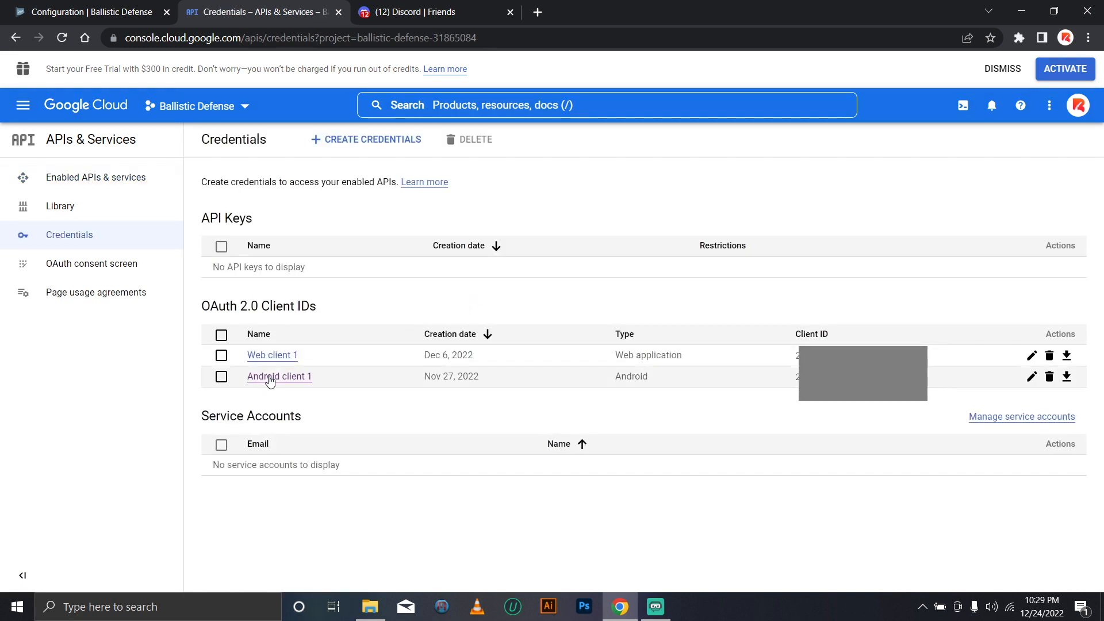
click(279, 376)
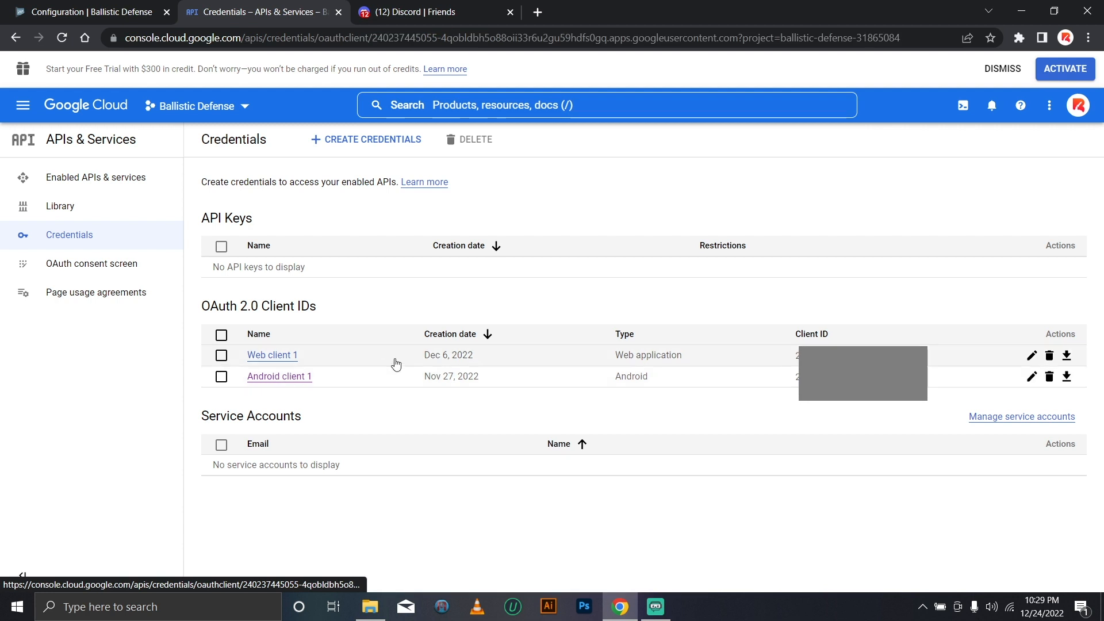
click(279, 376)
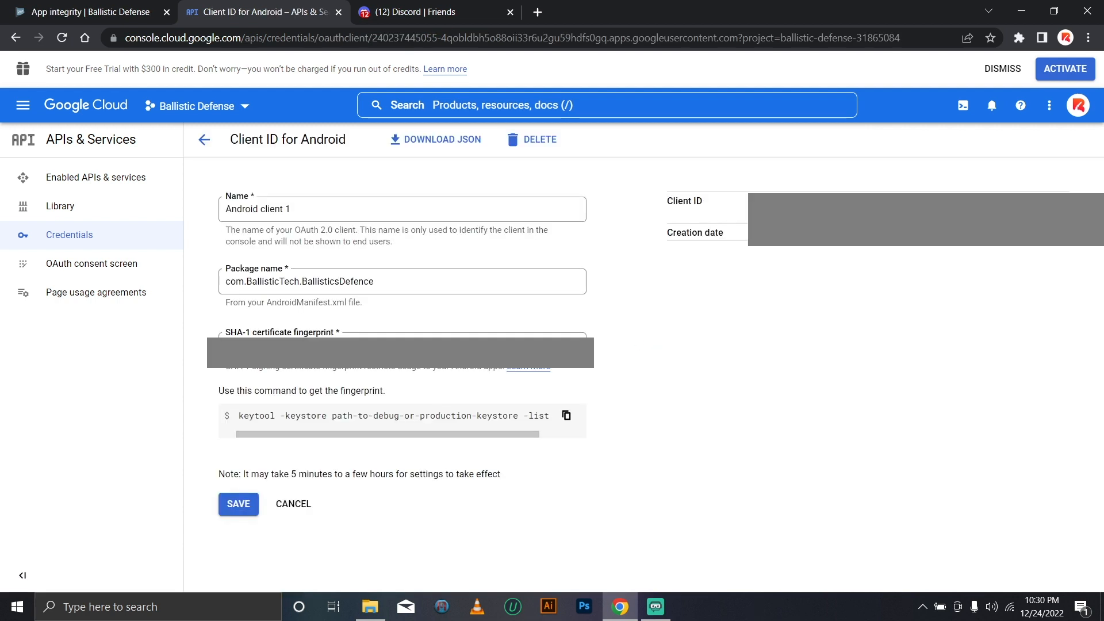